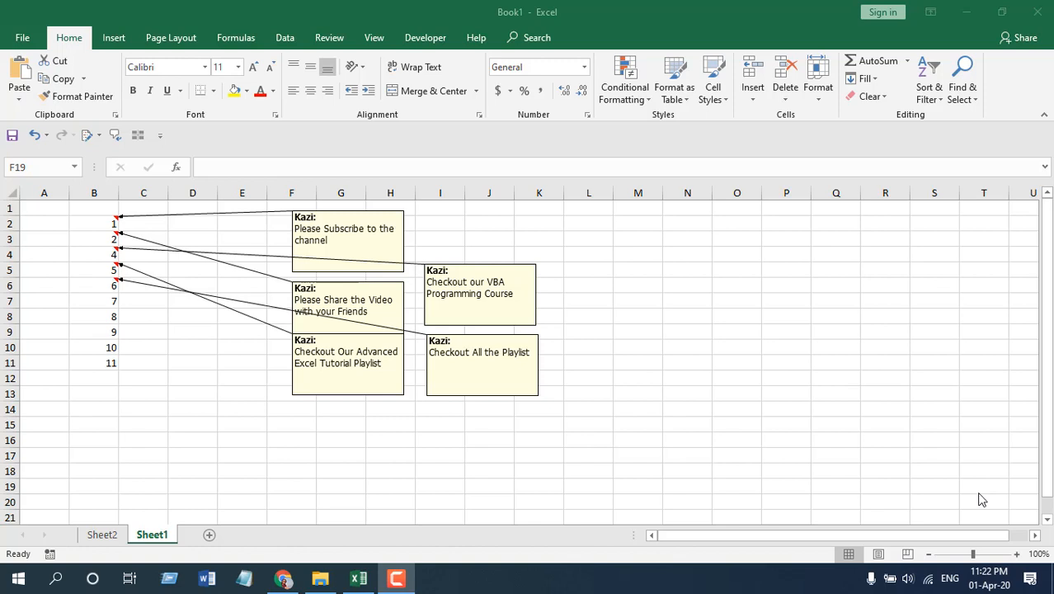
{"action": "mouse_move", "coordinate": [633, 411]}
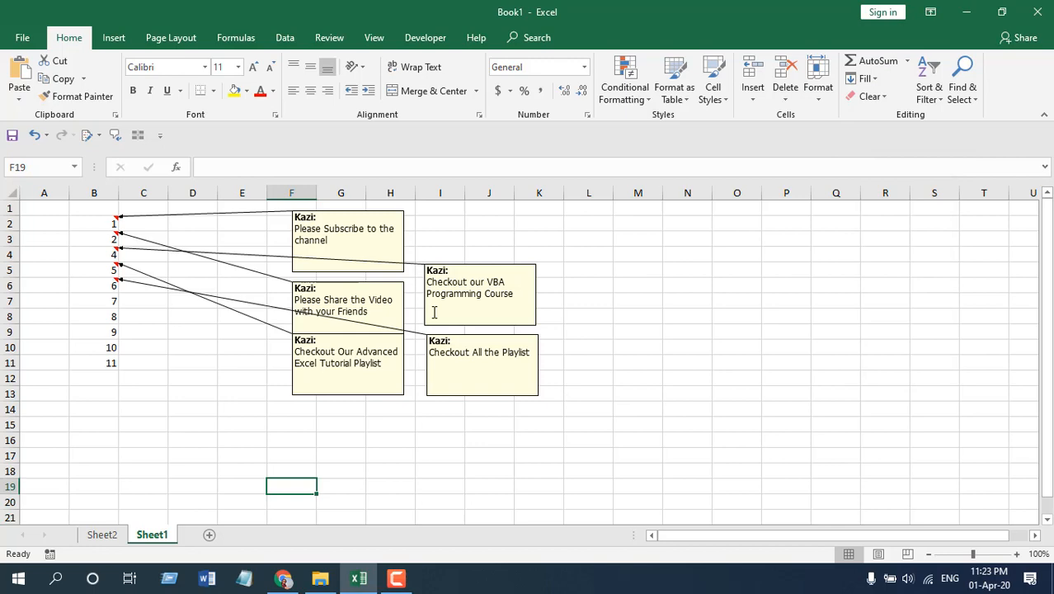
{"action": "mouse_move", "coordinate": [335, 281]}
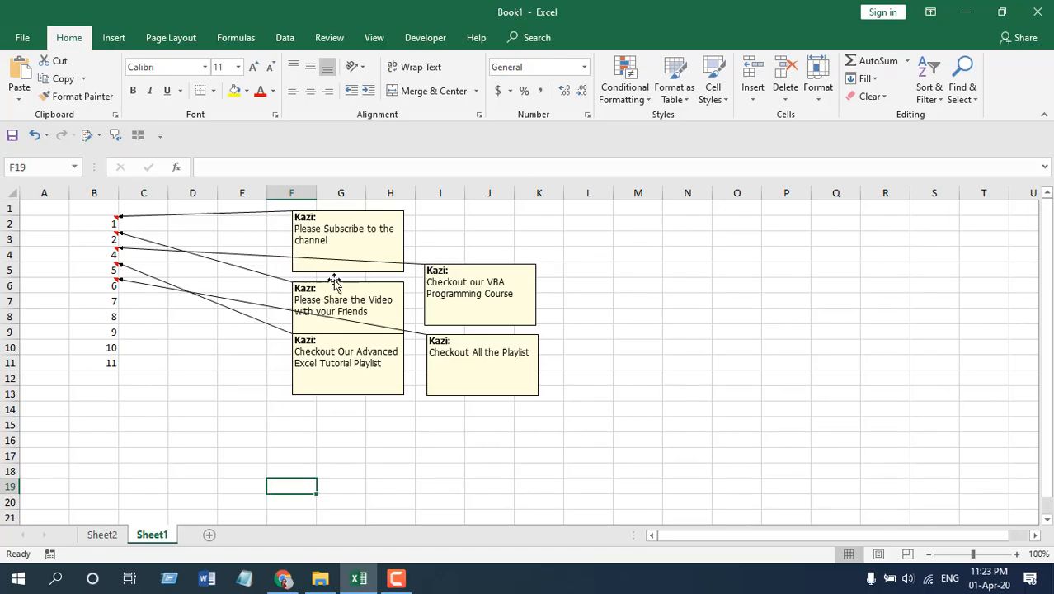
- Select the 'Checkout All the Playlist' comment and go to the File information page
{"action": "left_click", "coordinate": [489, 424]}
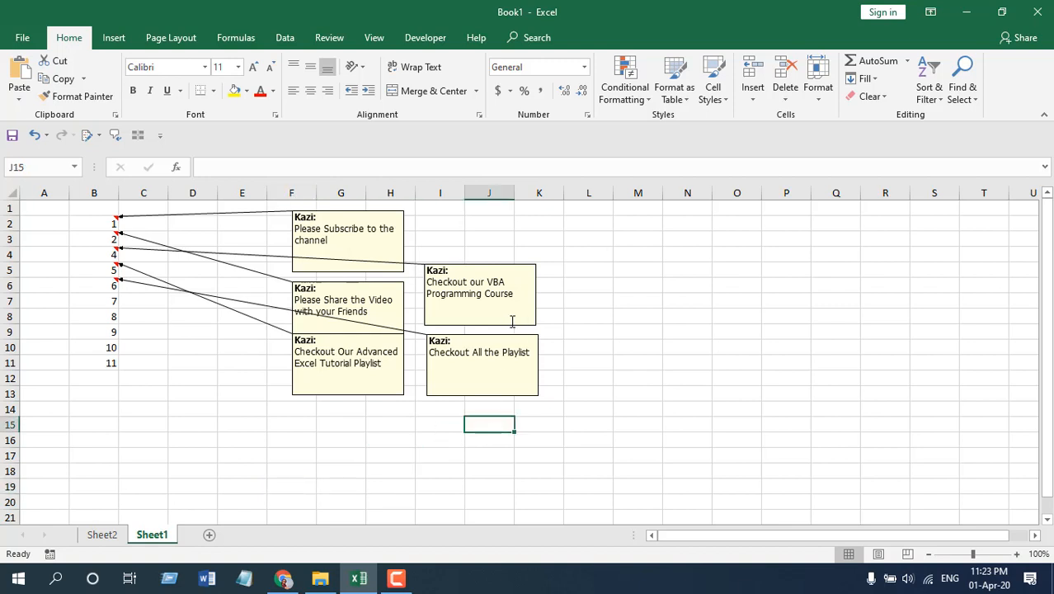
{"action": "left_click", "coordinate": [480, 293]}
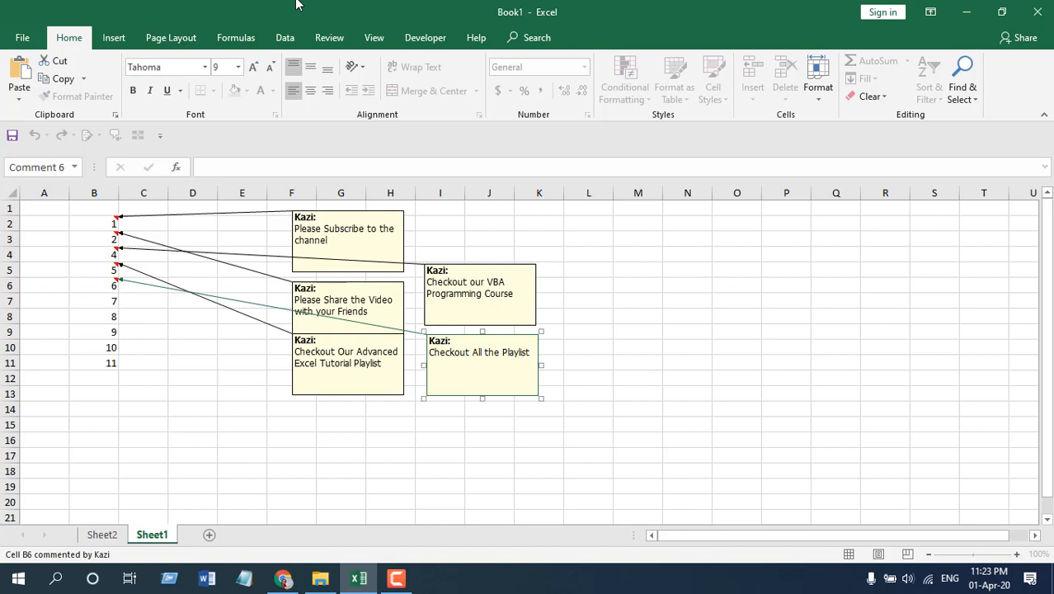
{"action": "mouse_move", "coordinate": [310, 7]}
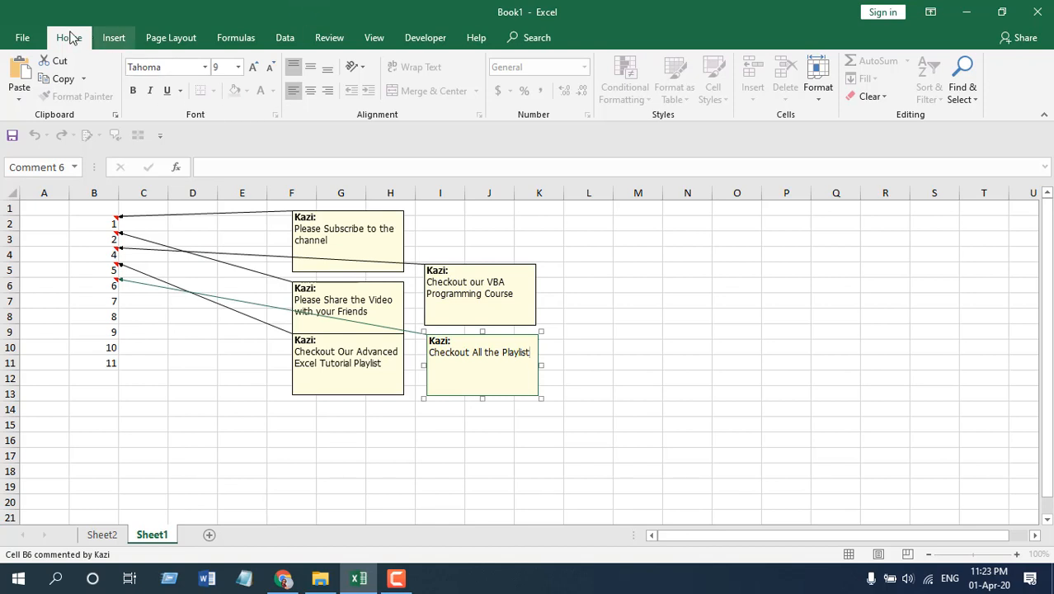
{"action": "left_click", "coordinate": [24, 37]}
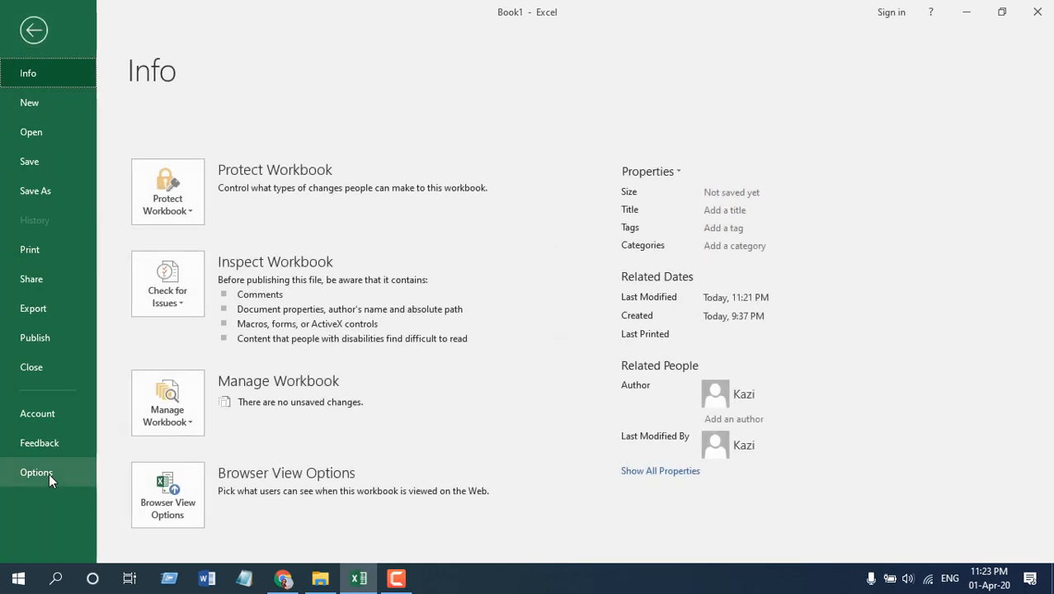
- In Options > Quick Access Toolbar, add the Change Shape command from All Commands
{"action": "left_click", "coordinate": [36, 471]}
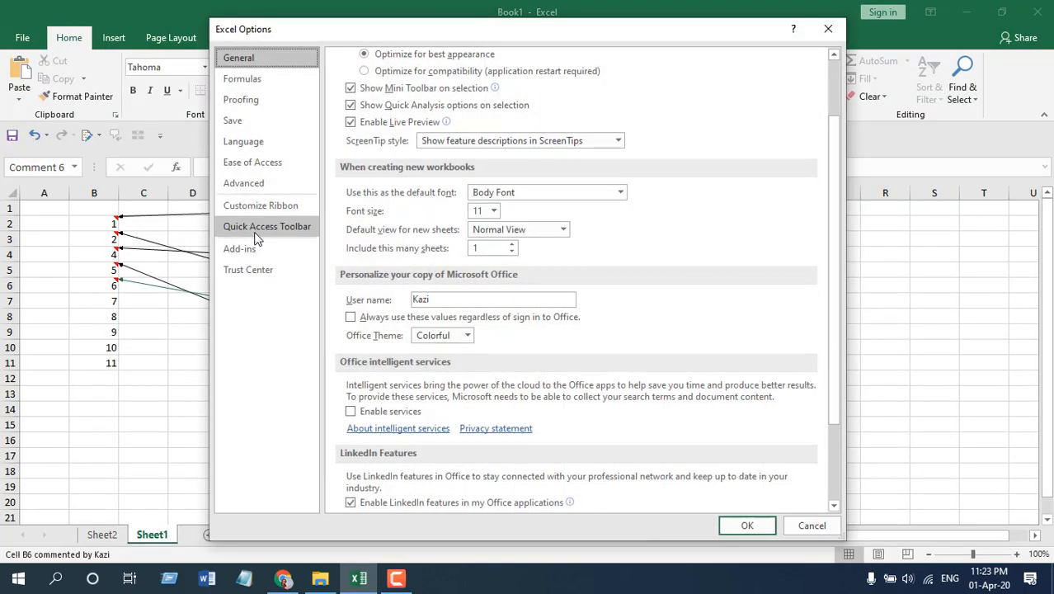
{"action": "left_click", "coordinate": [267, 226]}
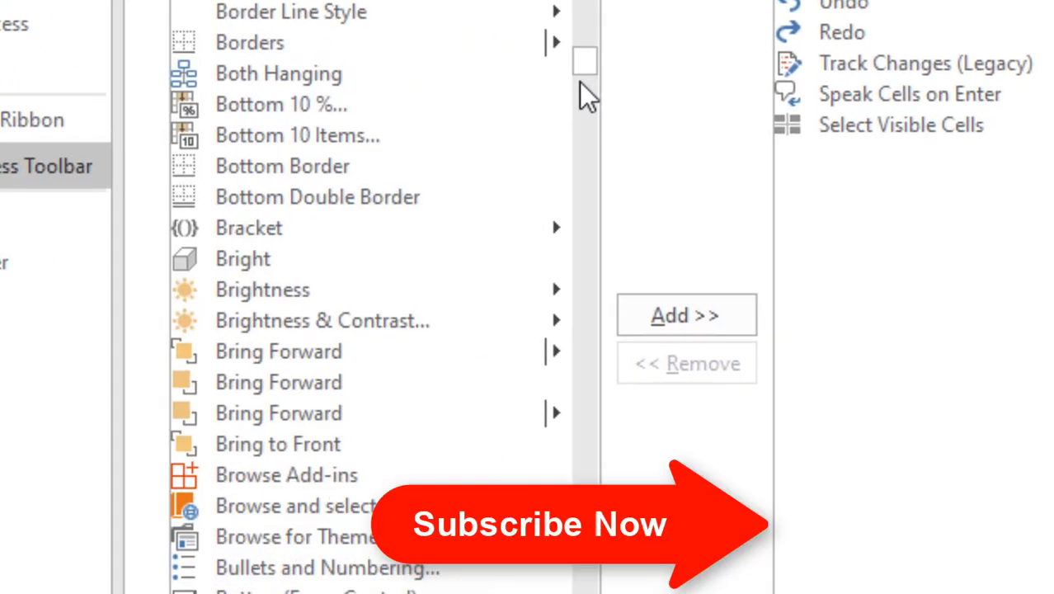
{"action": "scroll", "scroll_direction": "down", "scroll_amount": 3}
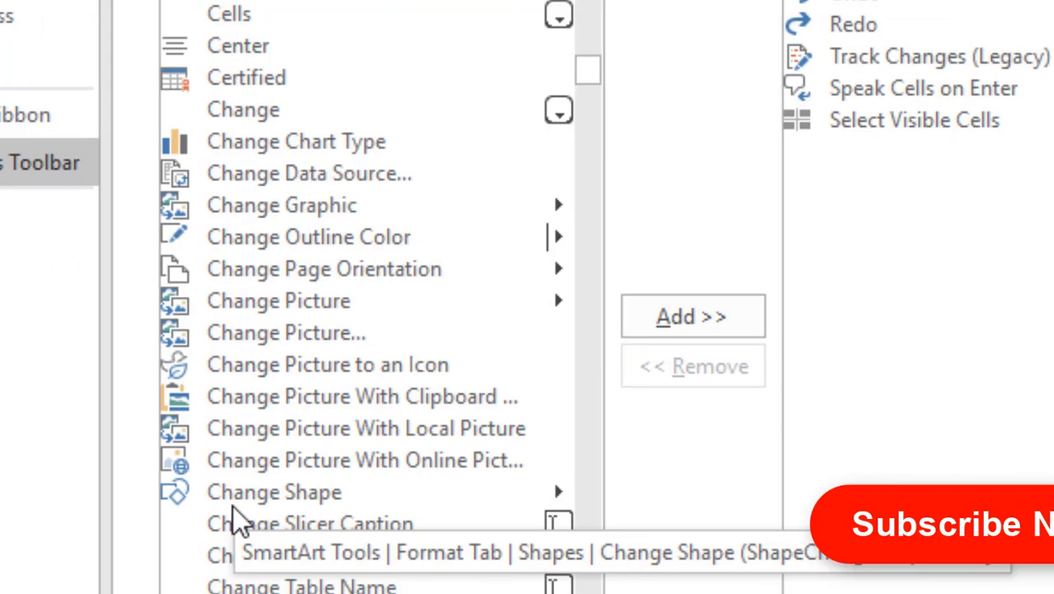
{"action": "left_click", "coordinate": [691, 315]}
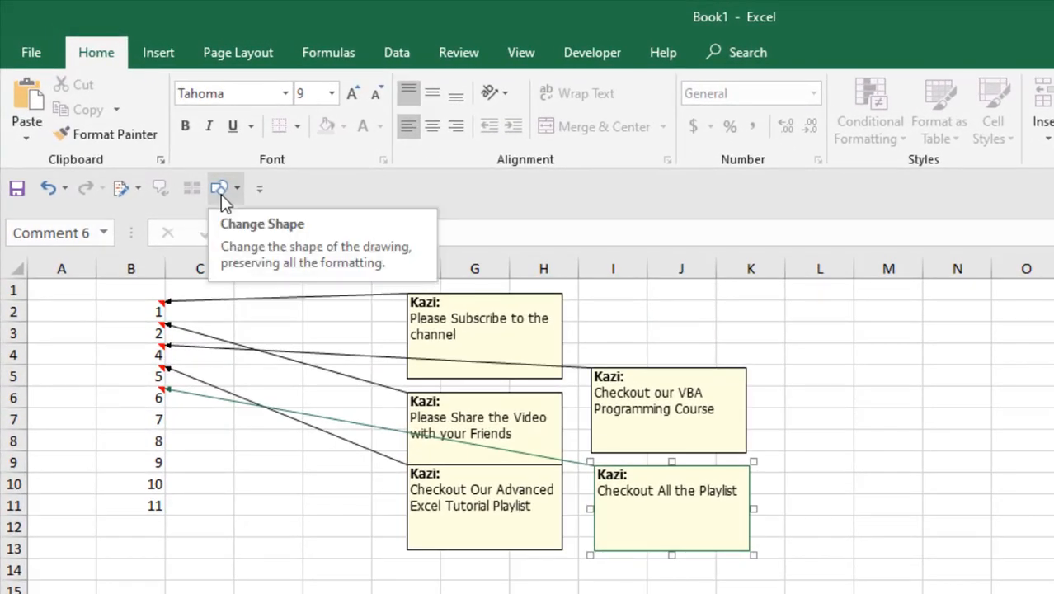
{"action": "mouse_move", "coordinate": [221, 403]}
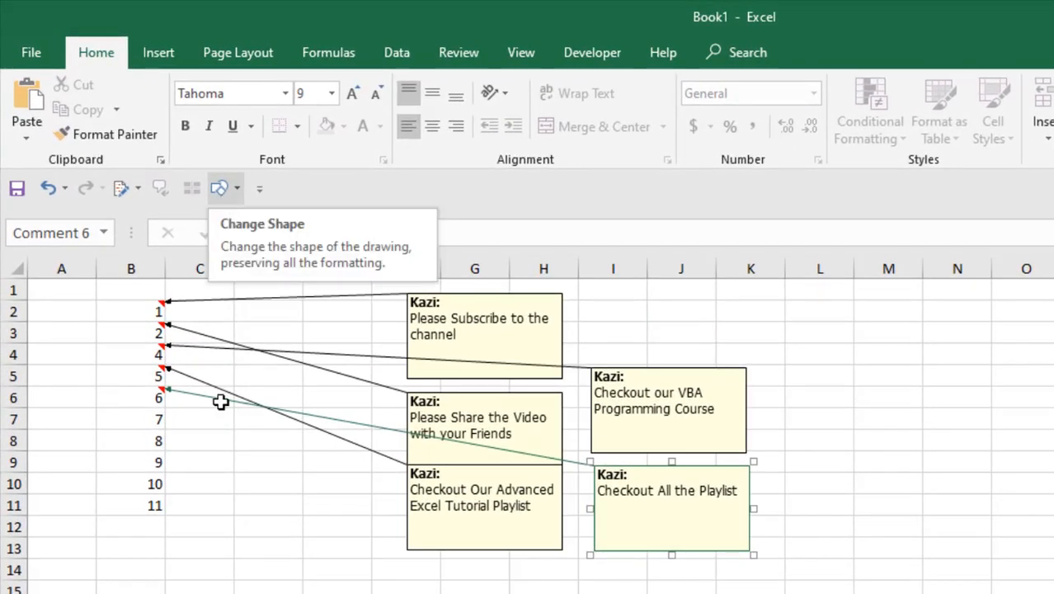
- Select the 'Please Subscribe to the channel' comment and bring up the Change Shape choices
{"action": "left_click", "coordinate": [479, 317]}
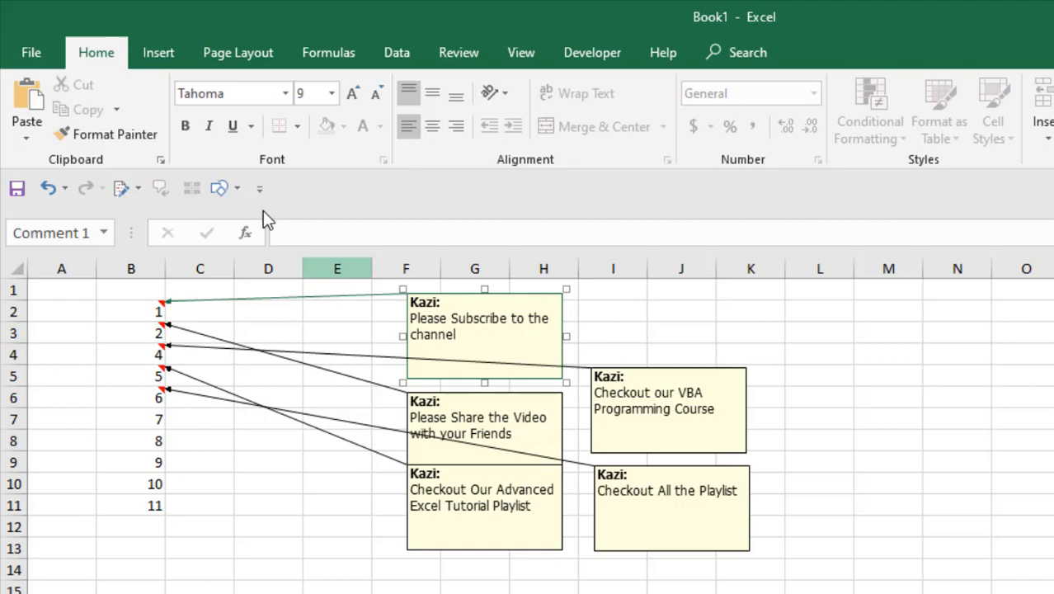
{"action": "left_click", "coordinate": [219, 188]}
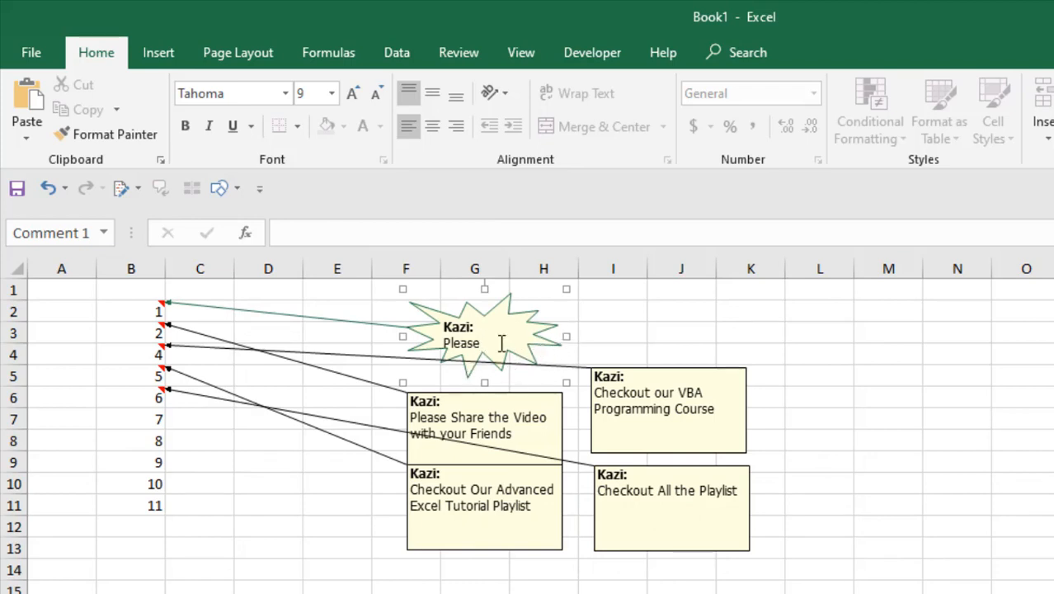
{"action": "mouse_move", "coordinate": [725, 507]}
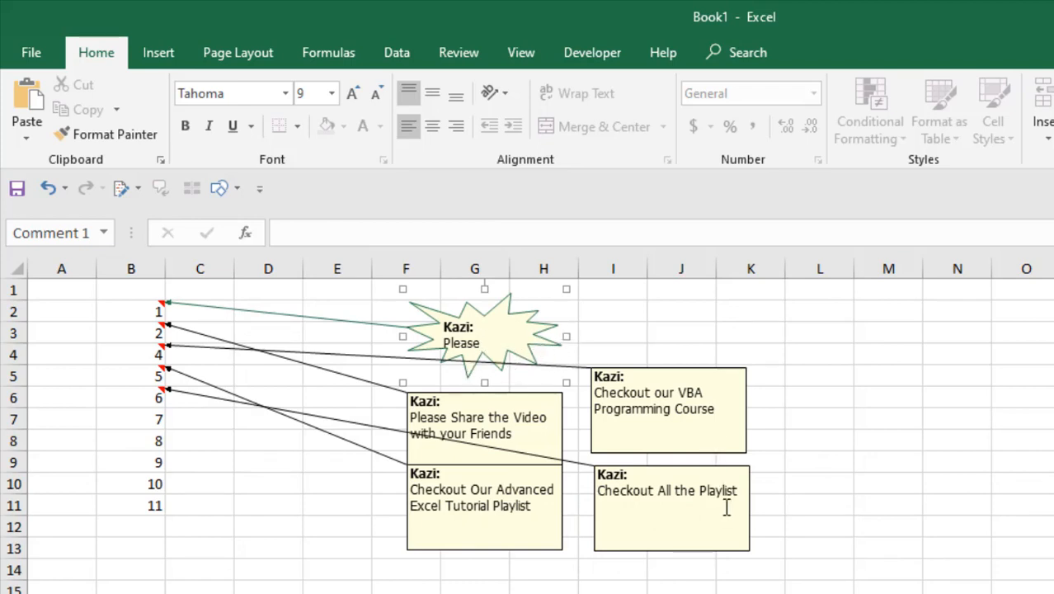
- Select the VBA Programming Course comment so it can become an oval
{"action": "left_click", "coordinate": [668, 409]}
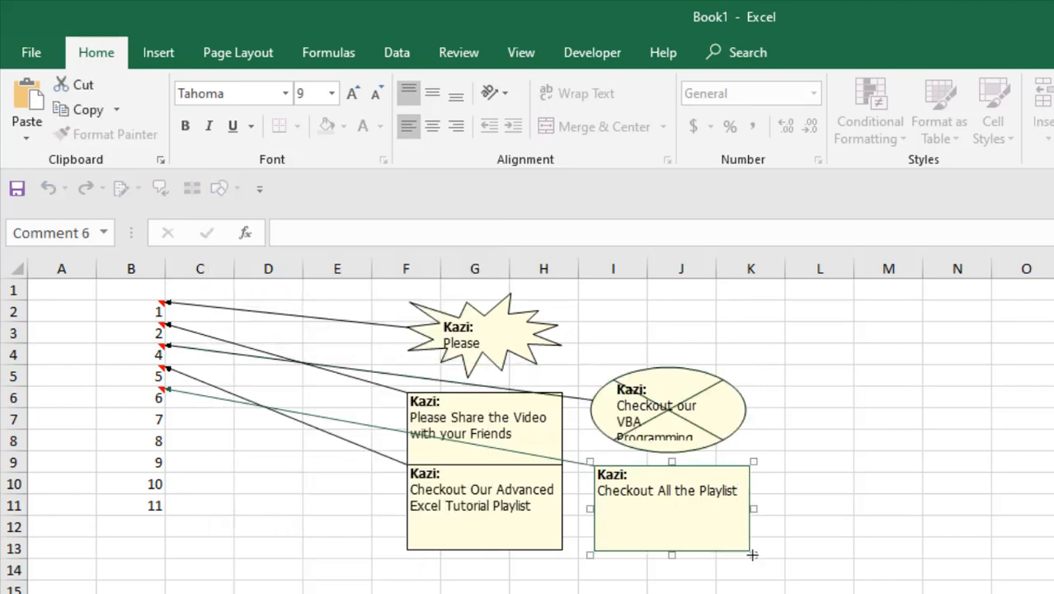
- Reshape the 'Checkout All the Playlist' comment into a cloud via Change Shape
{"action": "left_click", "coordinate": [221, 188]}
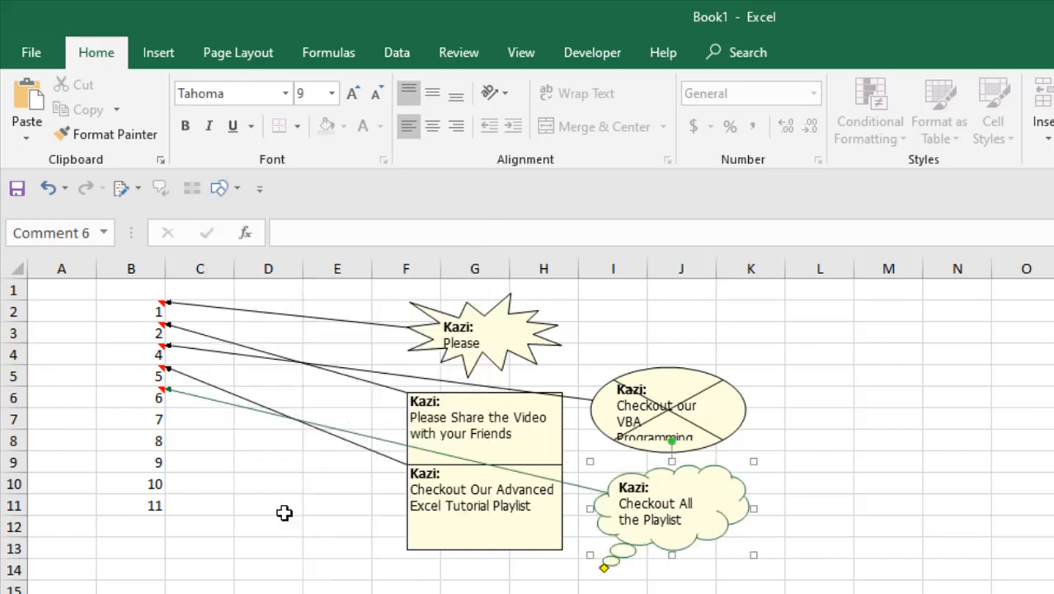
{"action": "mouse_move", "coordinate": [557, 254]}
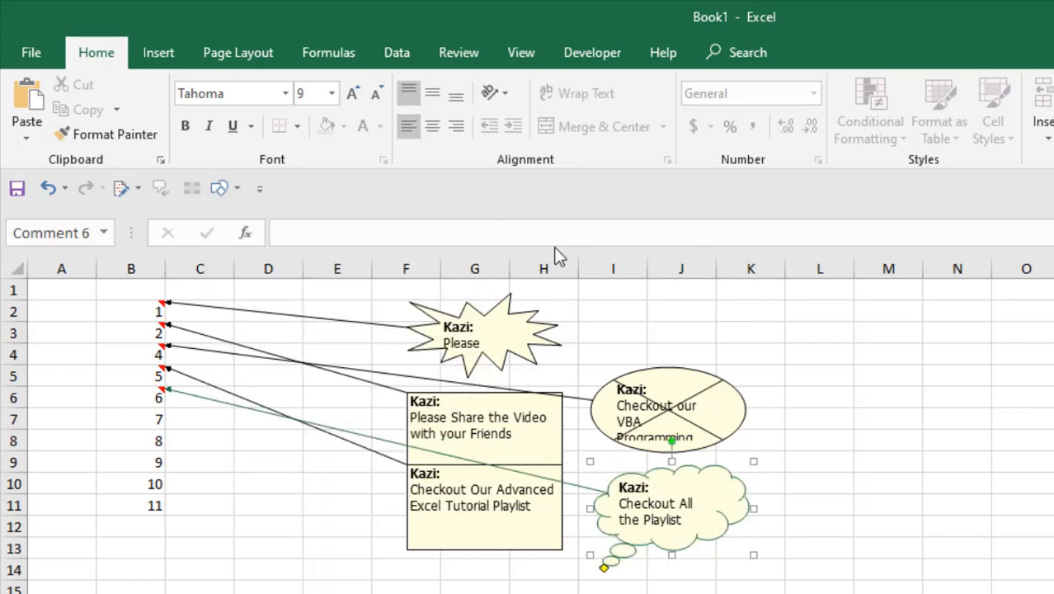